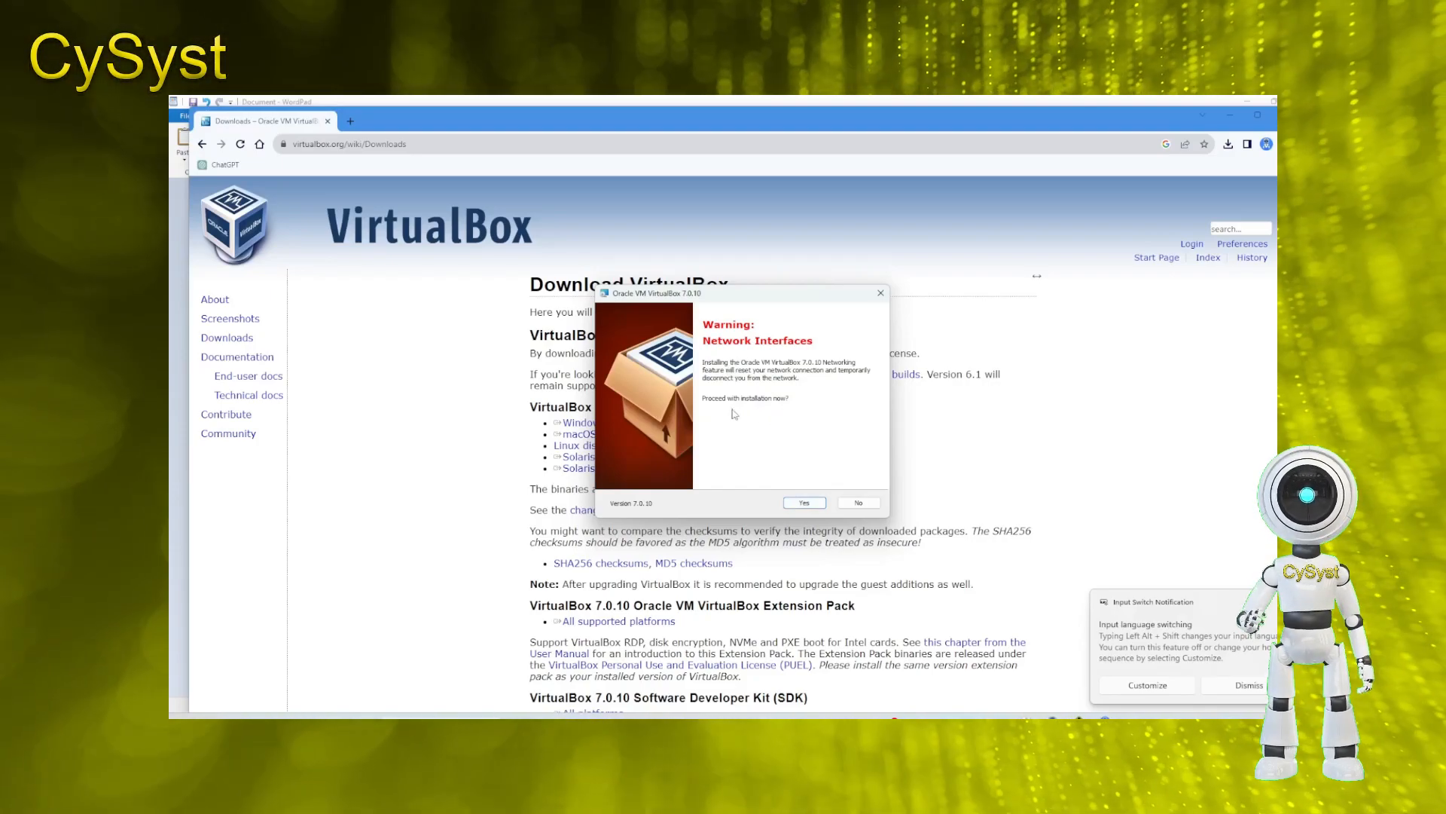
Accept the network warning, decline missing Python dependencies, and cancel the VirtualBox 7.0.10 setup
left_click(802, 502)
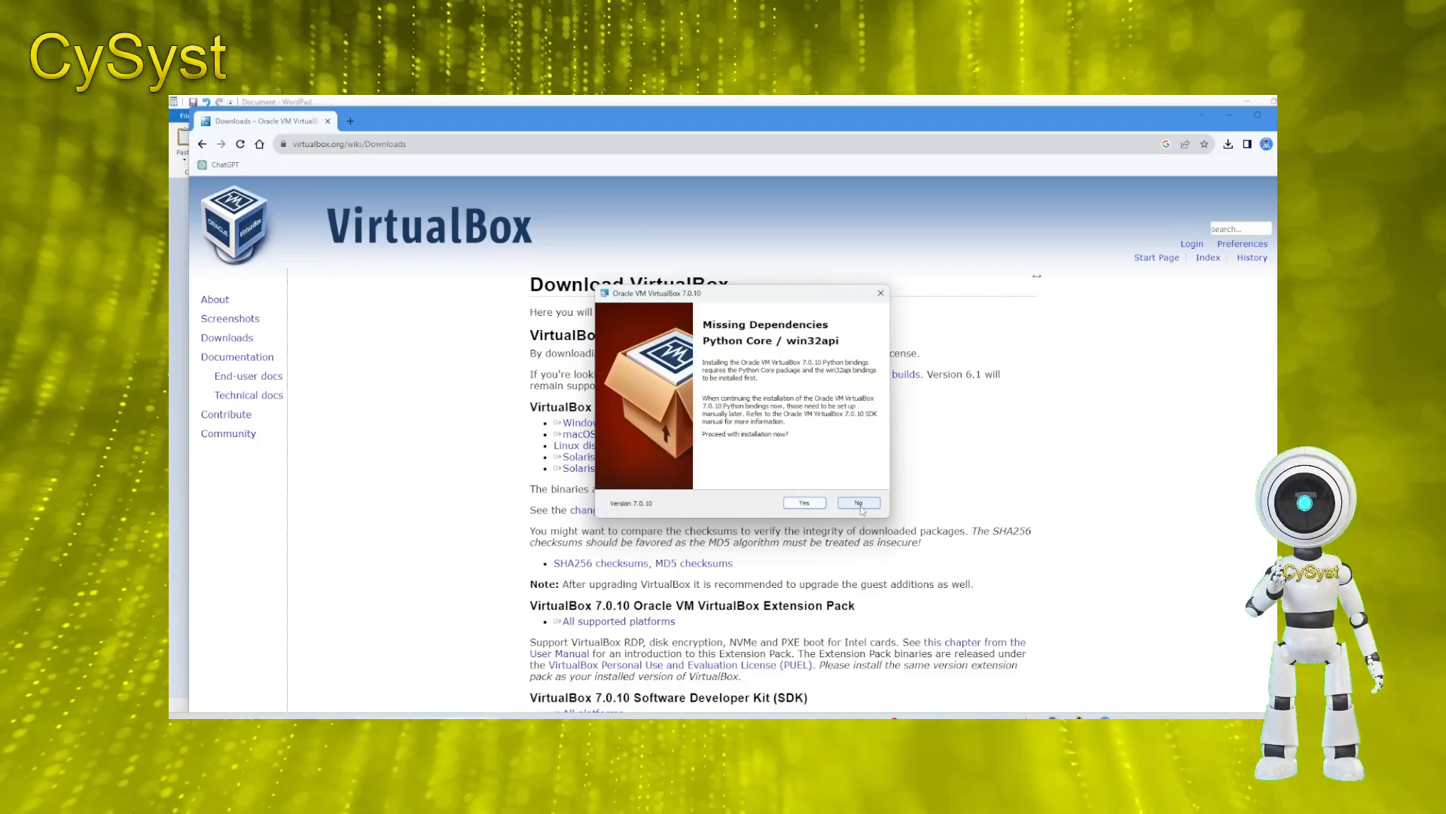
left_click(857, 503)
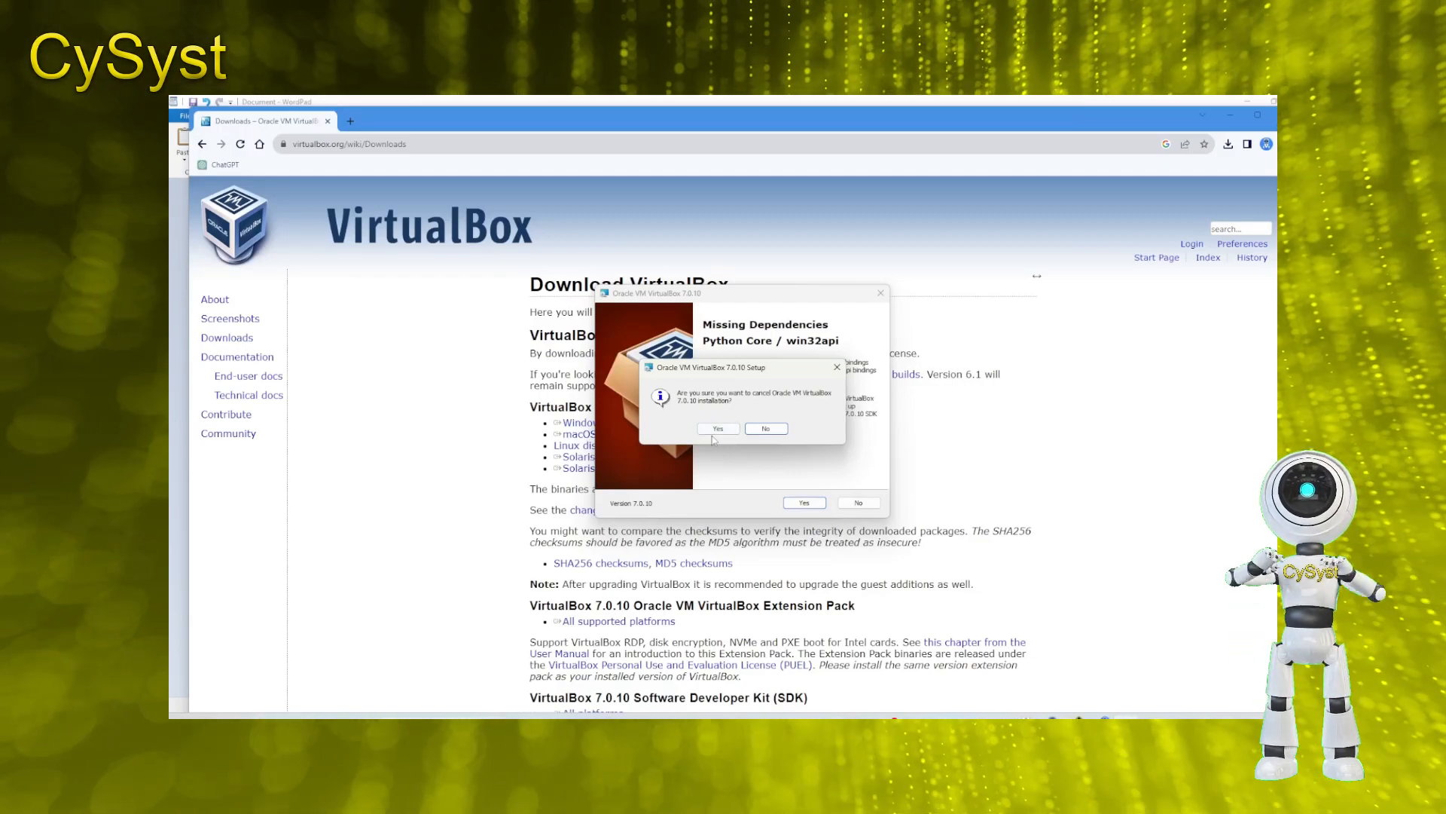
left_click(718, 428)
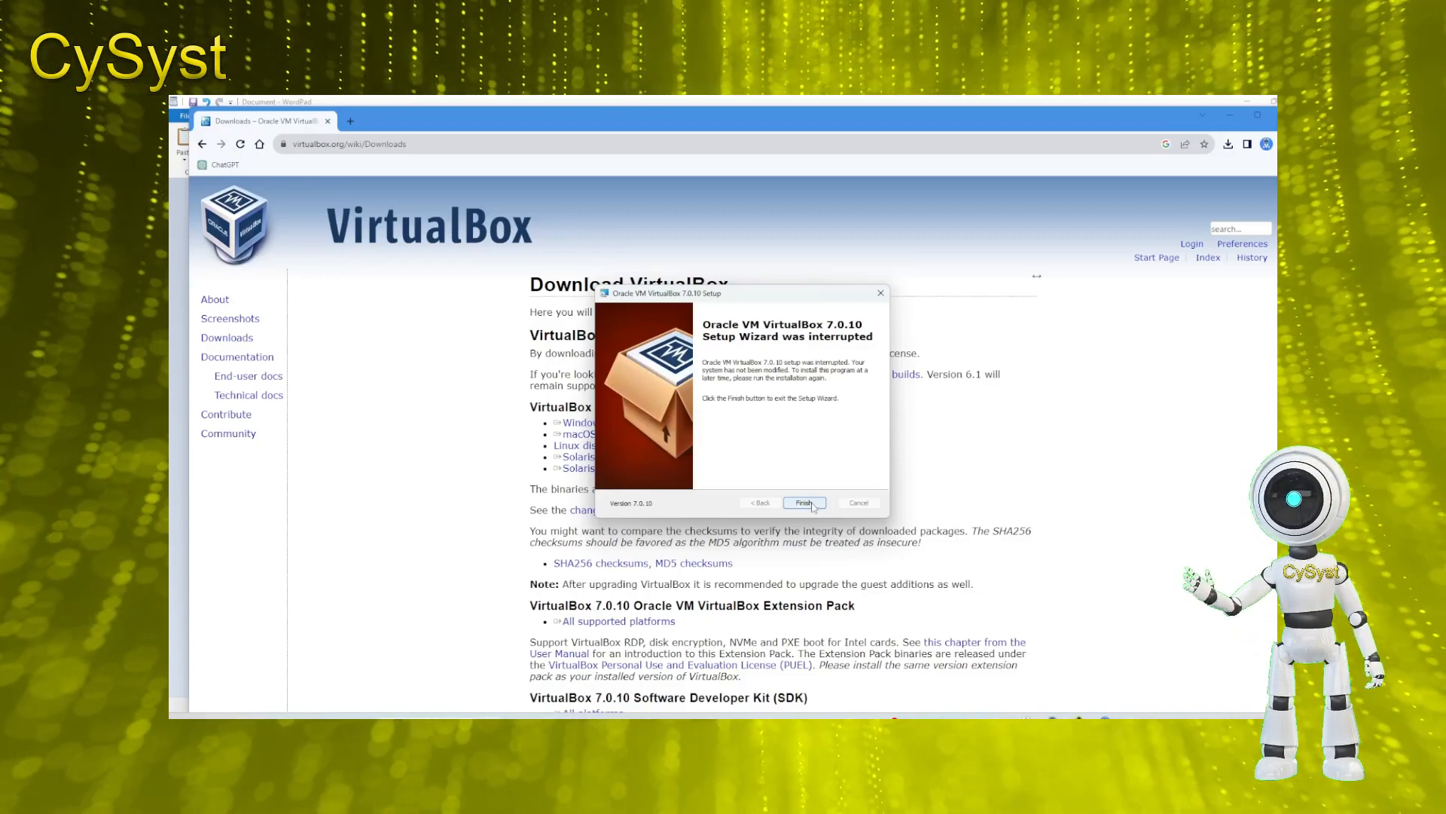
left_click(804, 502)
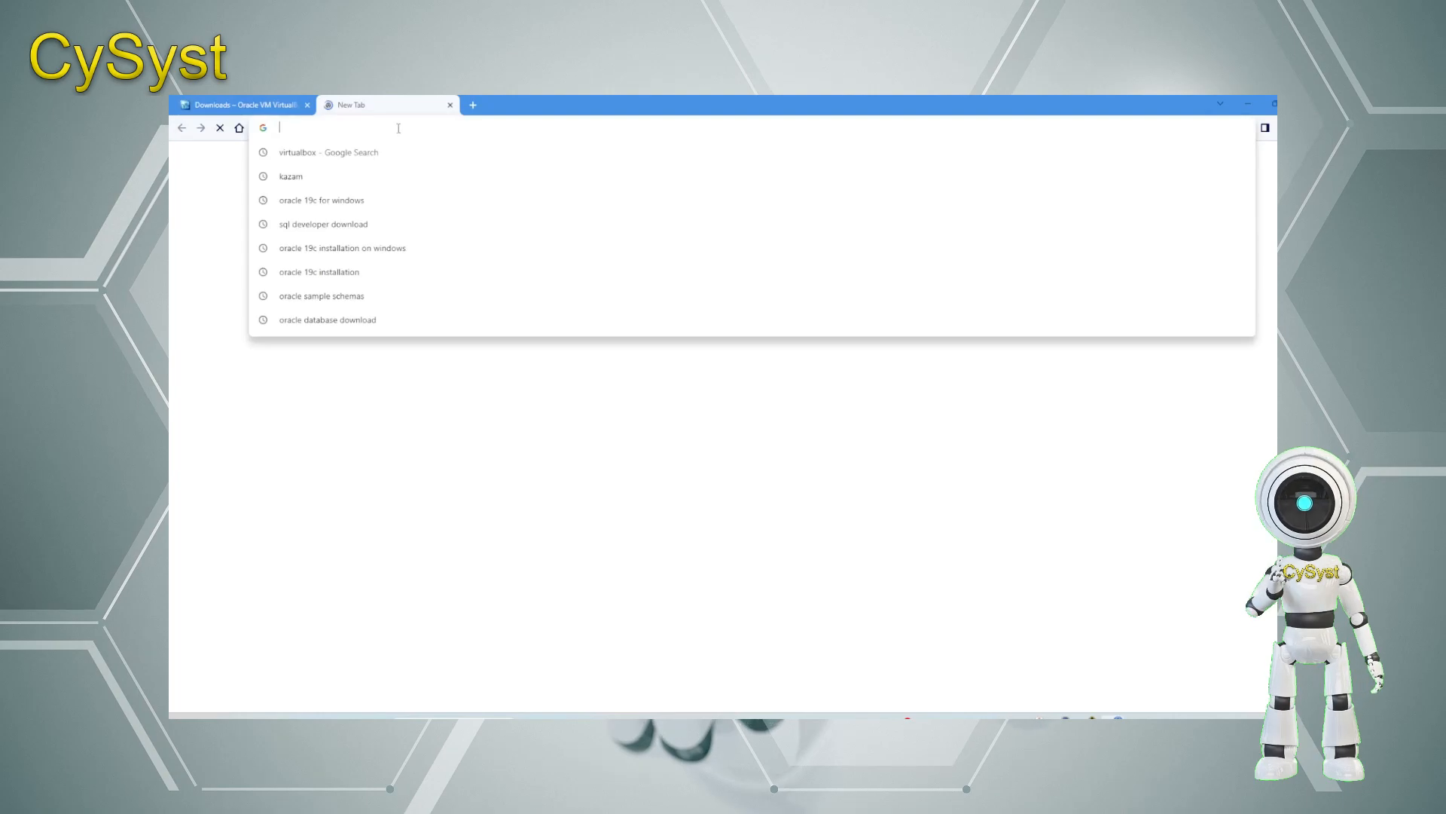
Go to python.org Downloads and download the Python 3.11.4 Windows installer
type("python.org")
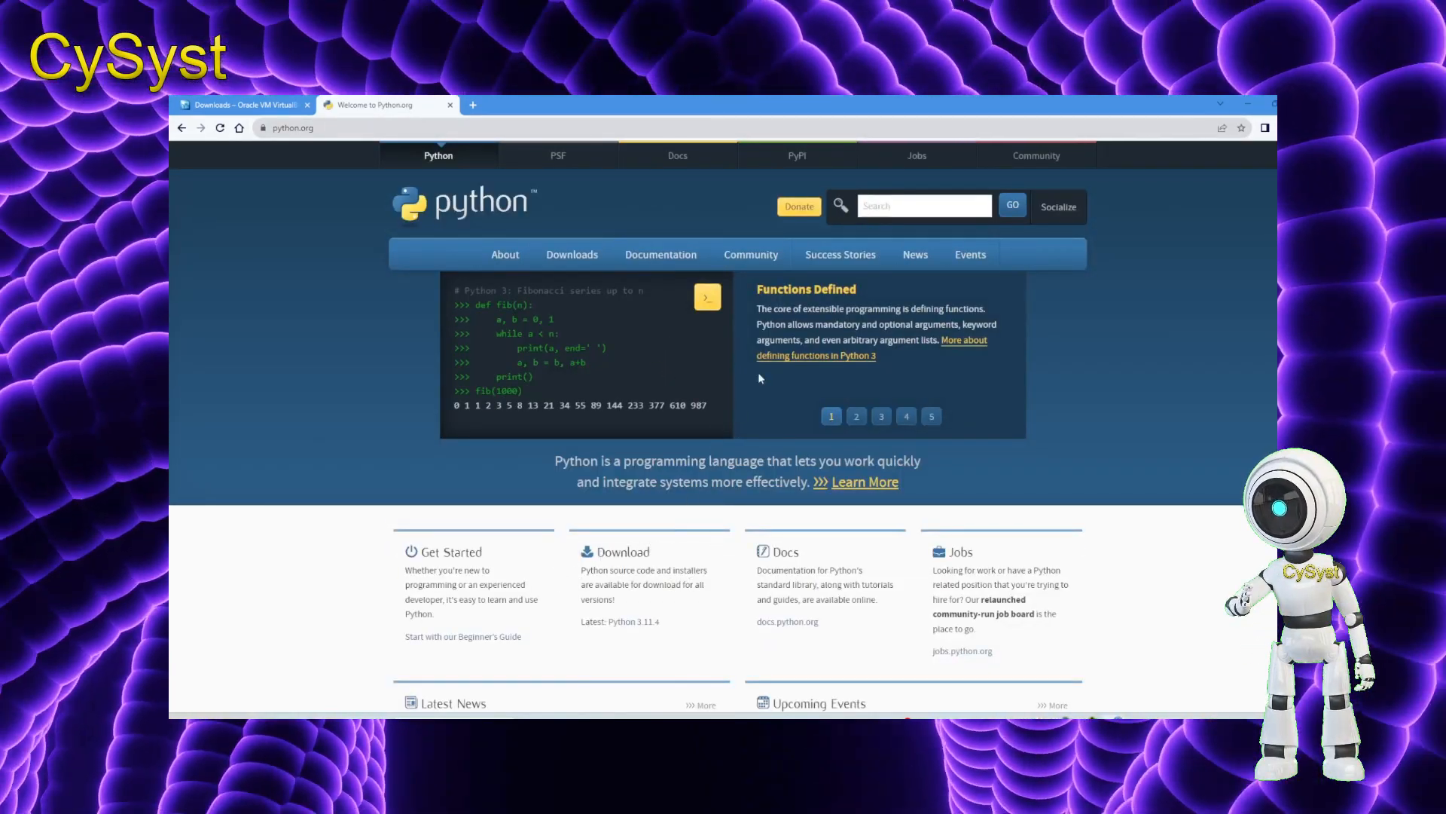
left_click(572, 254)
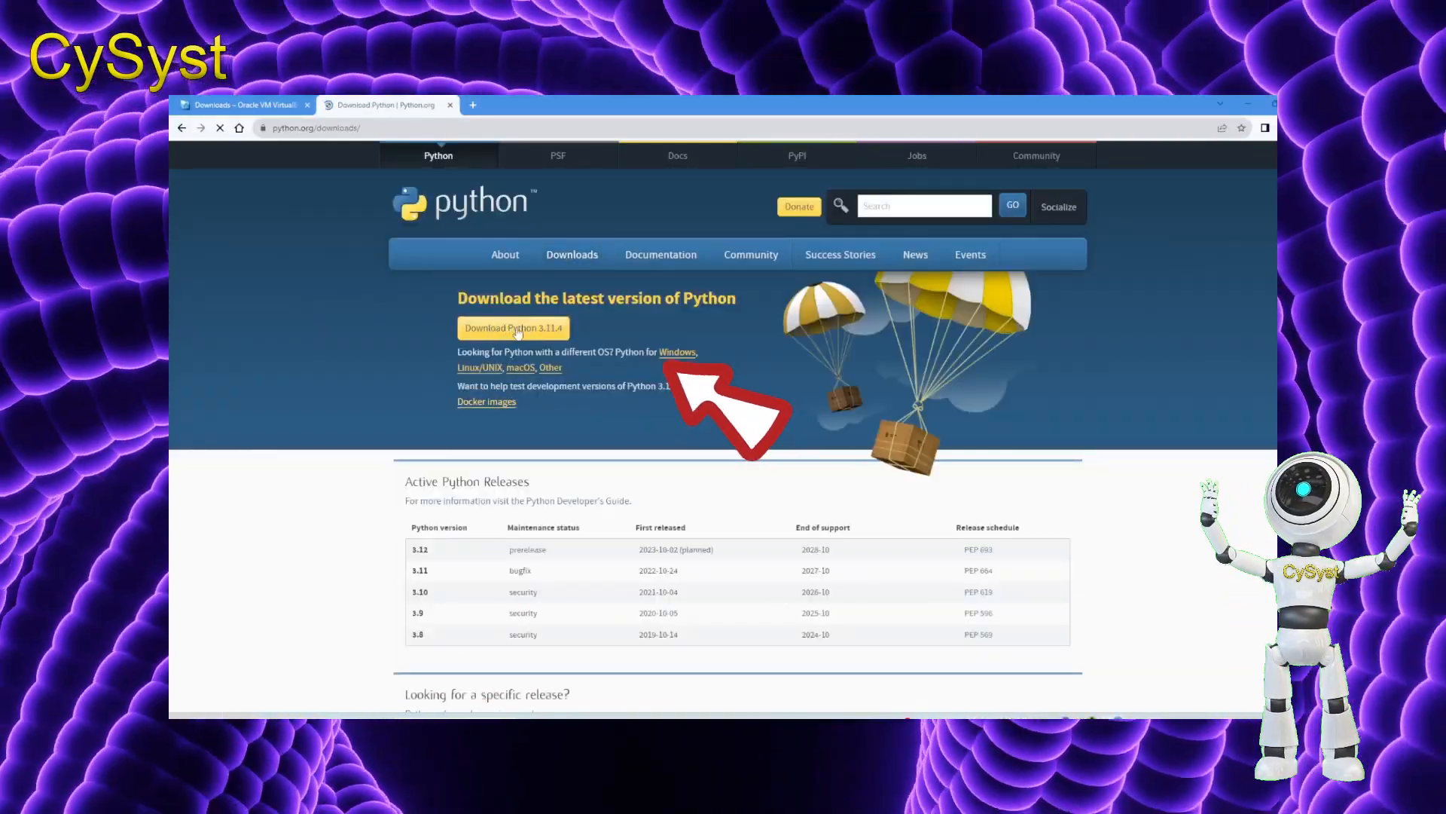
left_click(512, 328)
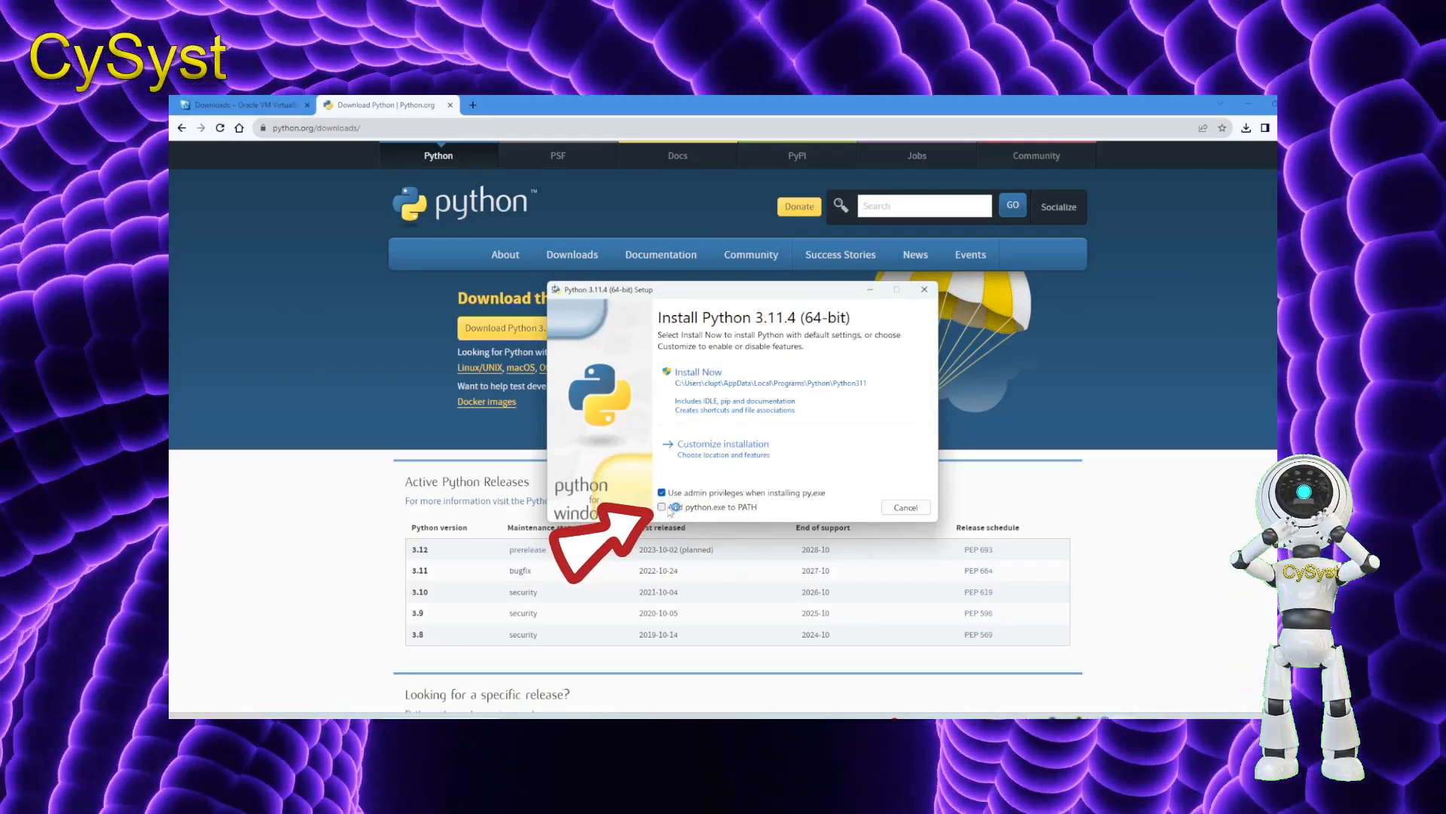
Install Python 3.11.4 with python.exe added to PATH, then close the setup
left_click(663, 506)
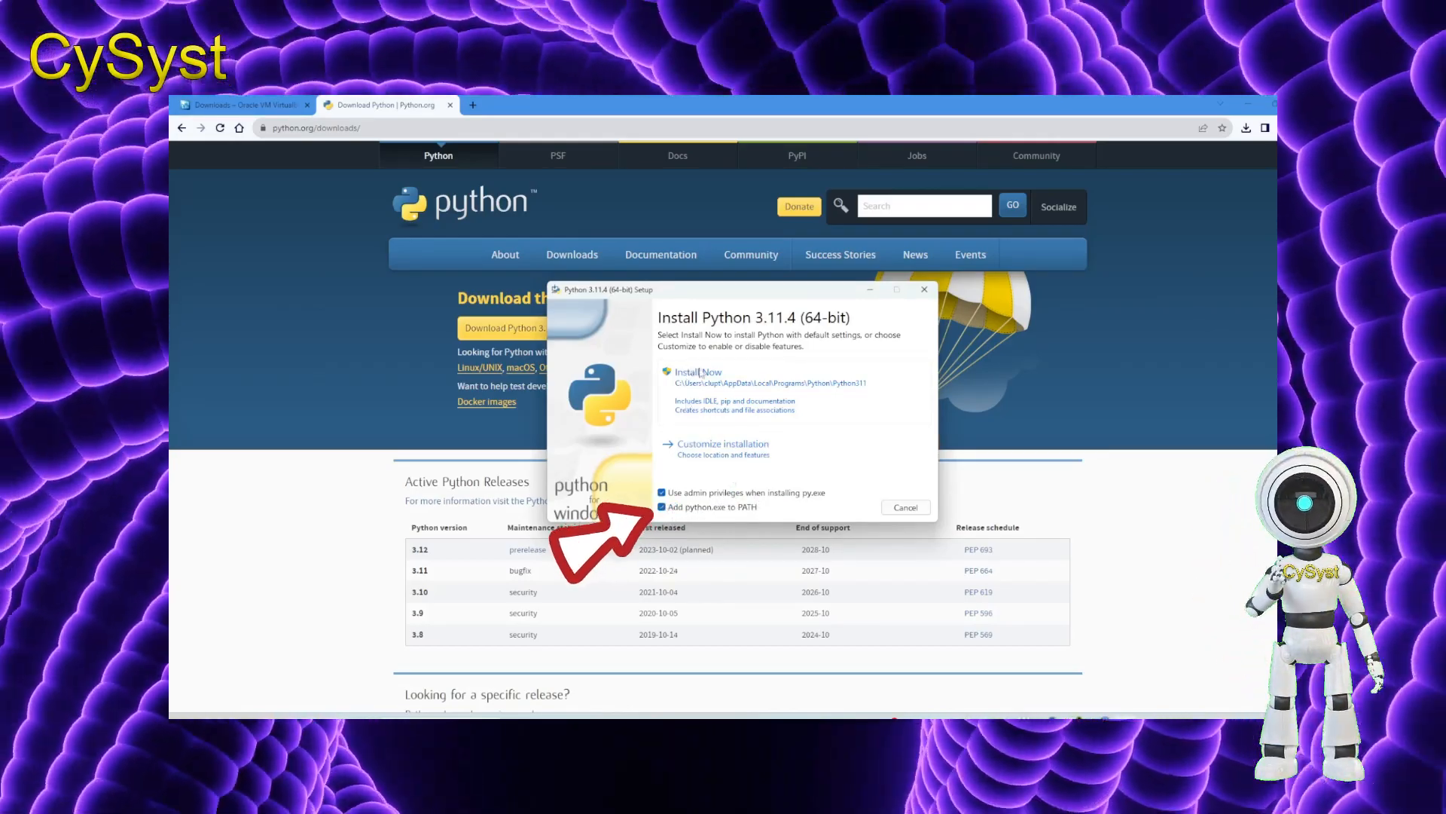
left_click(698, 372)
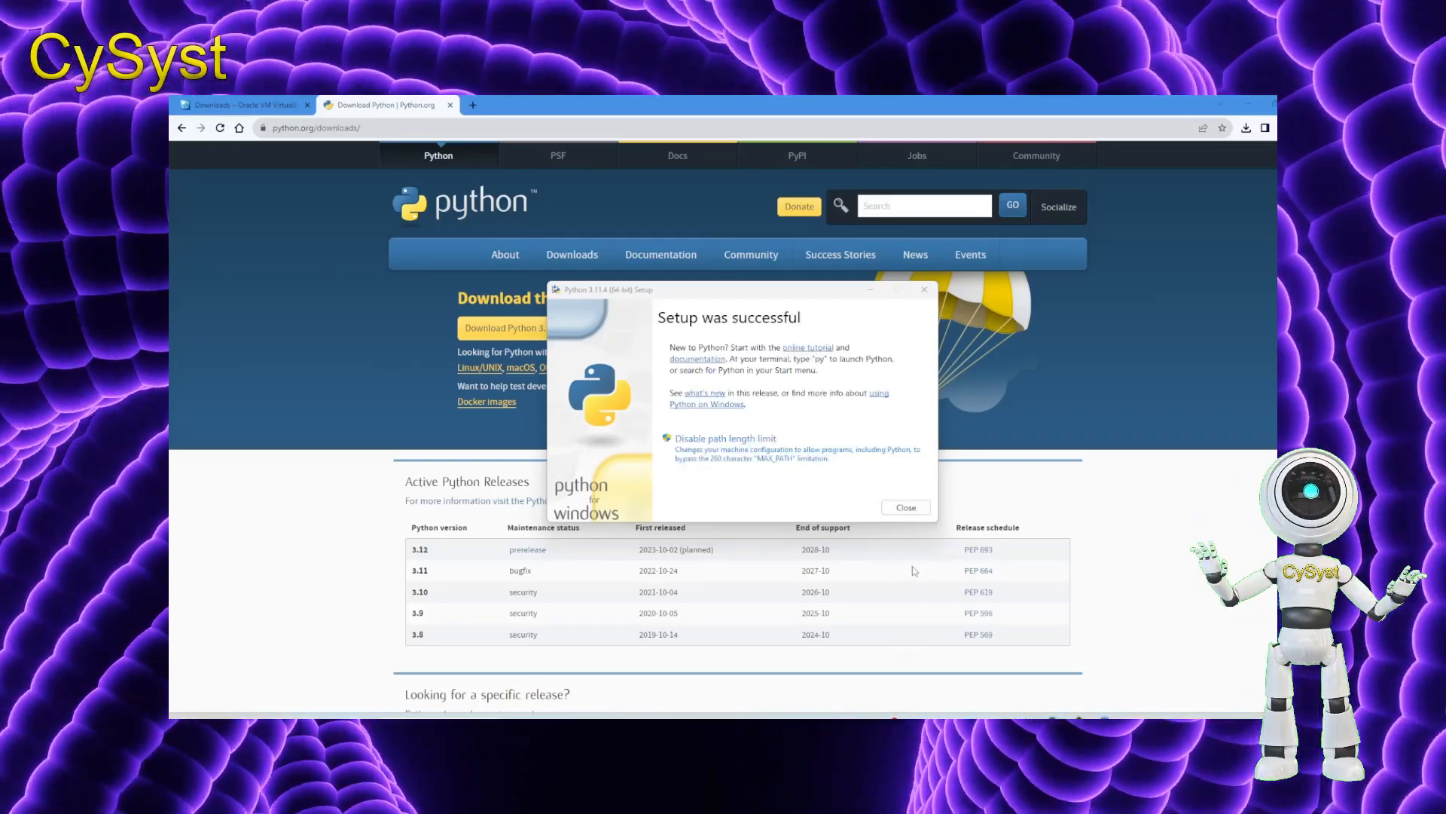
left_click(904, 506)
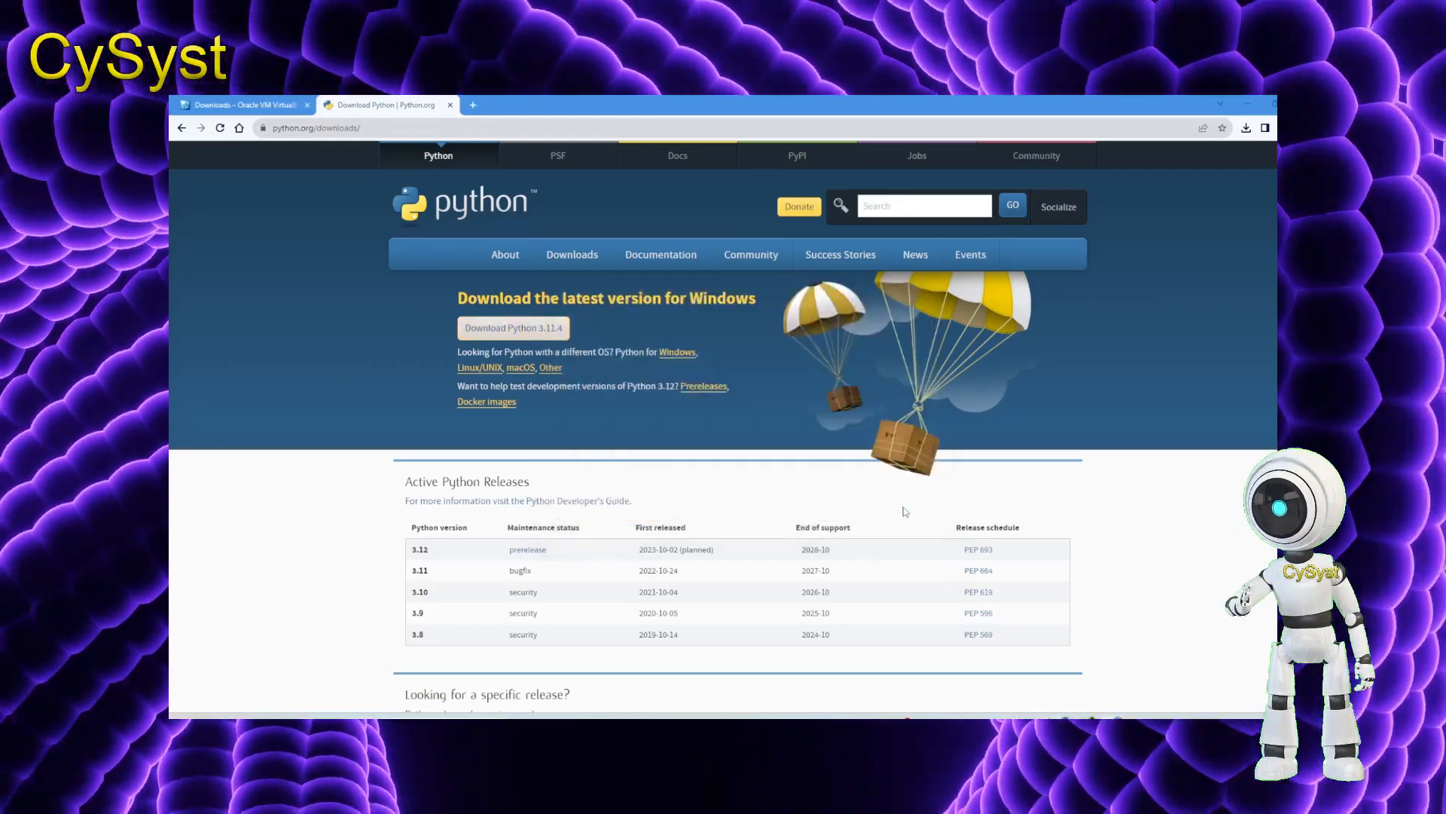
Open a Windows PowerShell terminal and type 'python' at the prompt
key("ctrl+f")
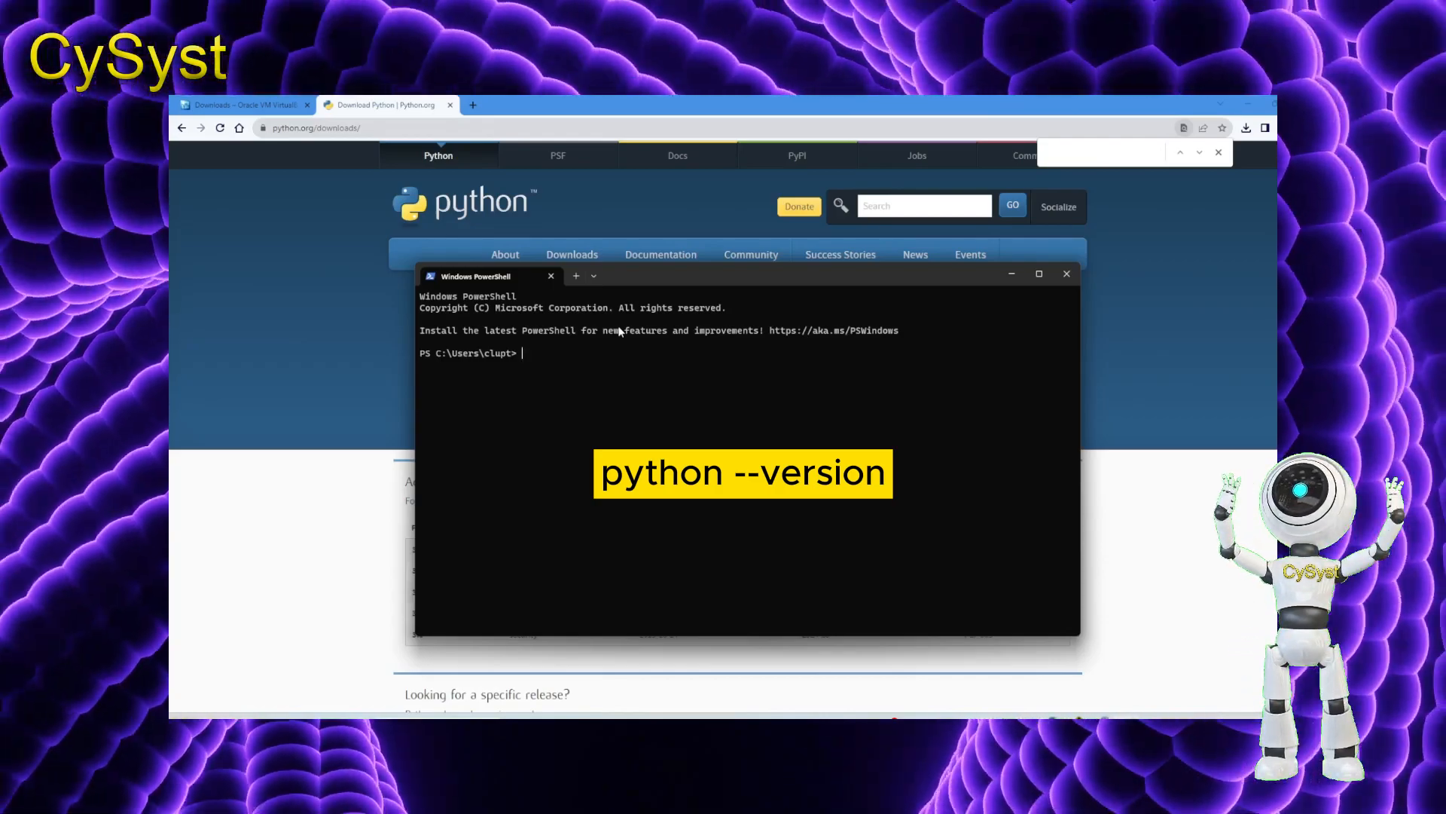
type("python")
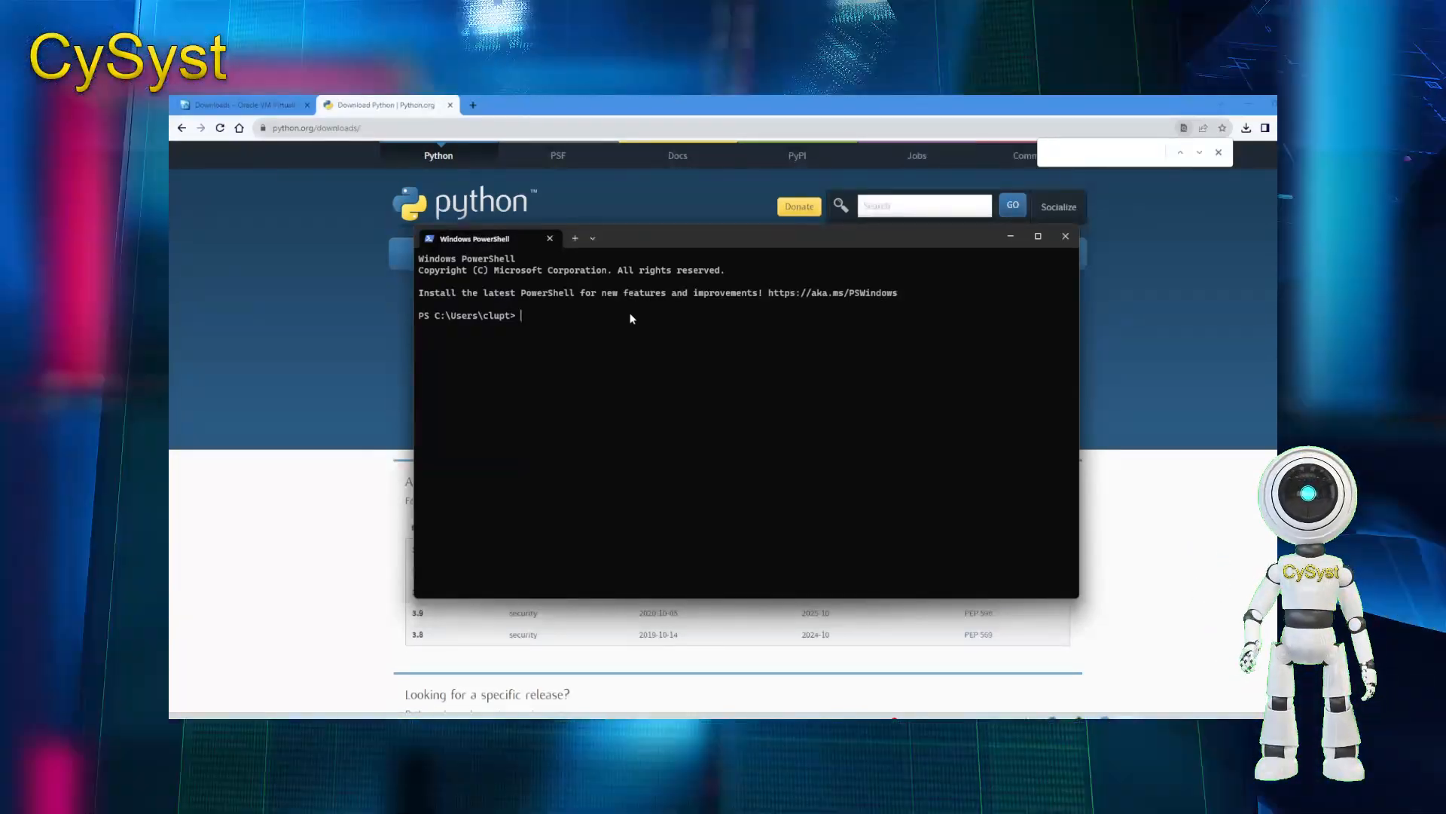
Run 'py -m pip install pywin32' in PowerShell
type("yp")
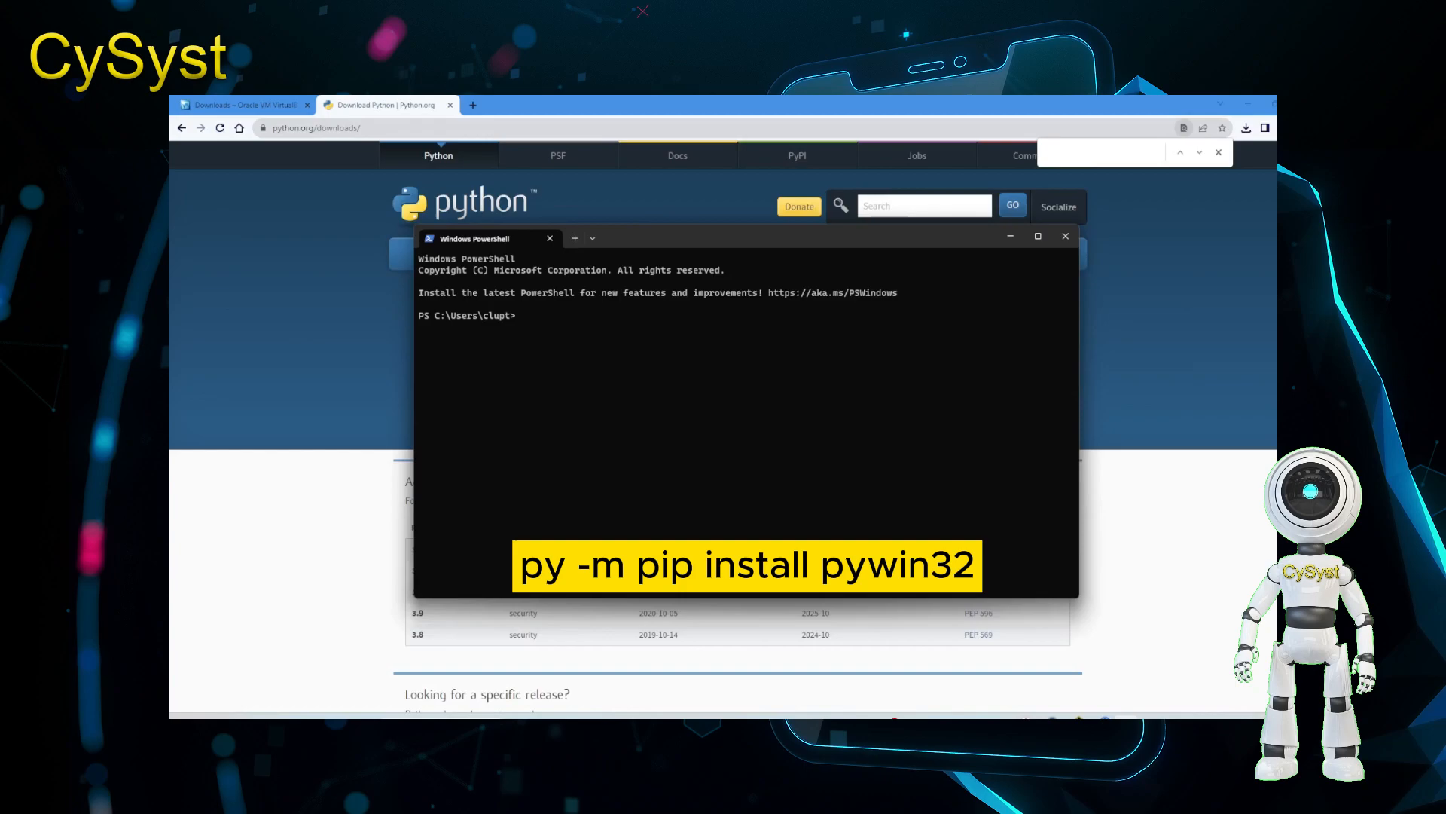
type("py")
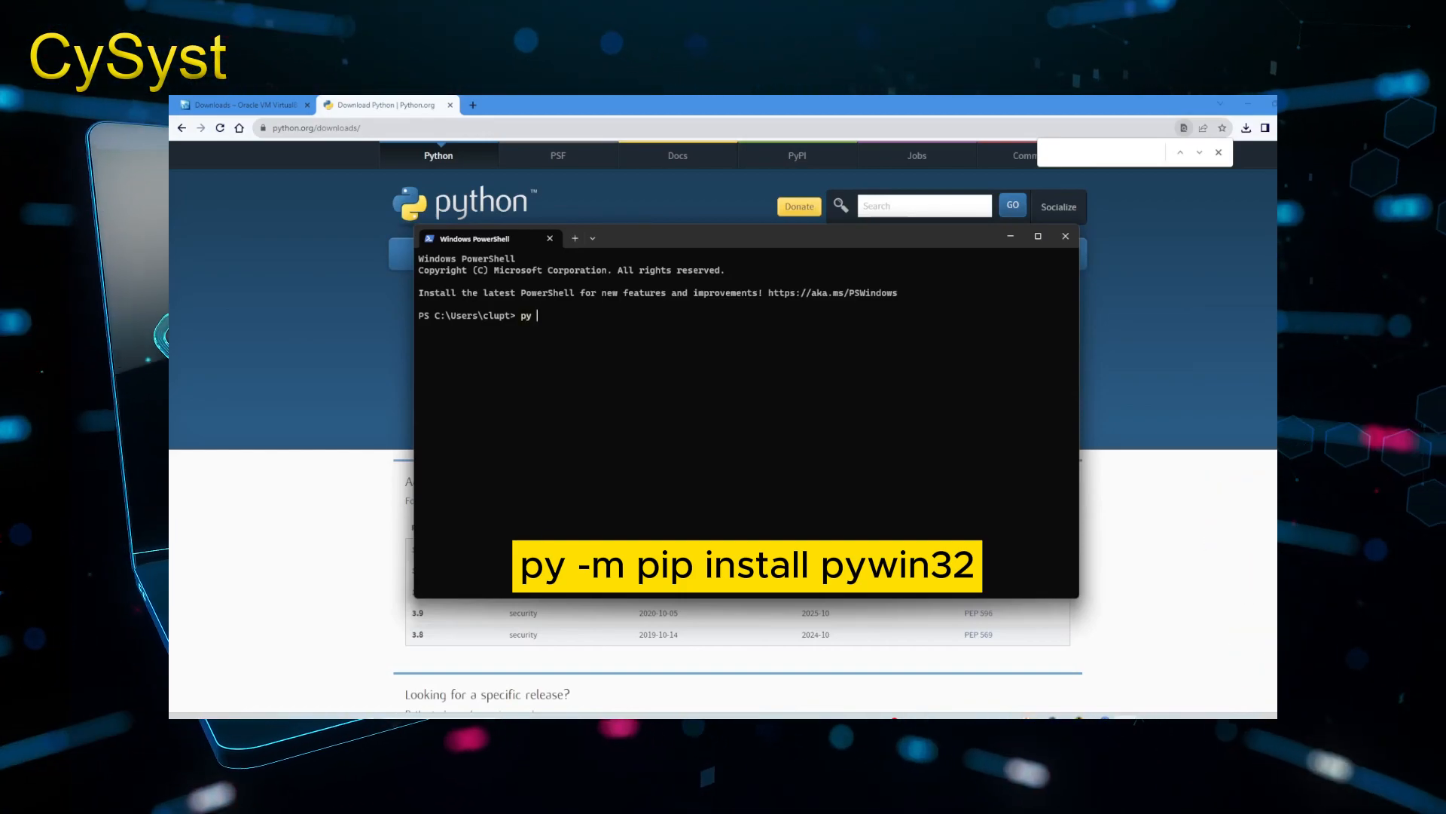
type("-m")
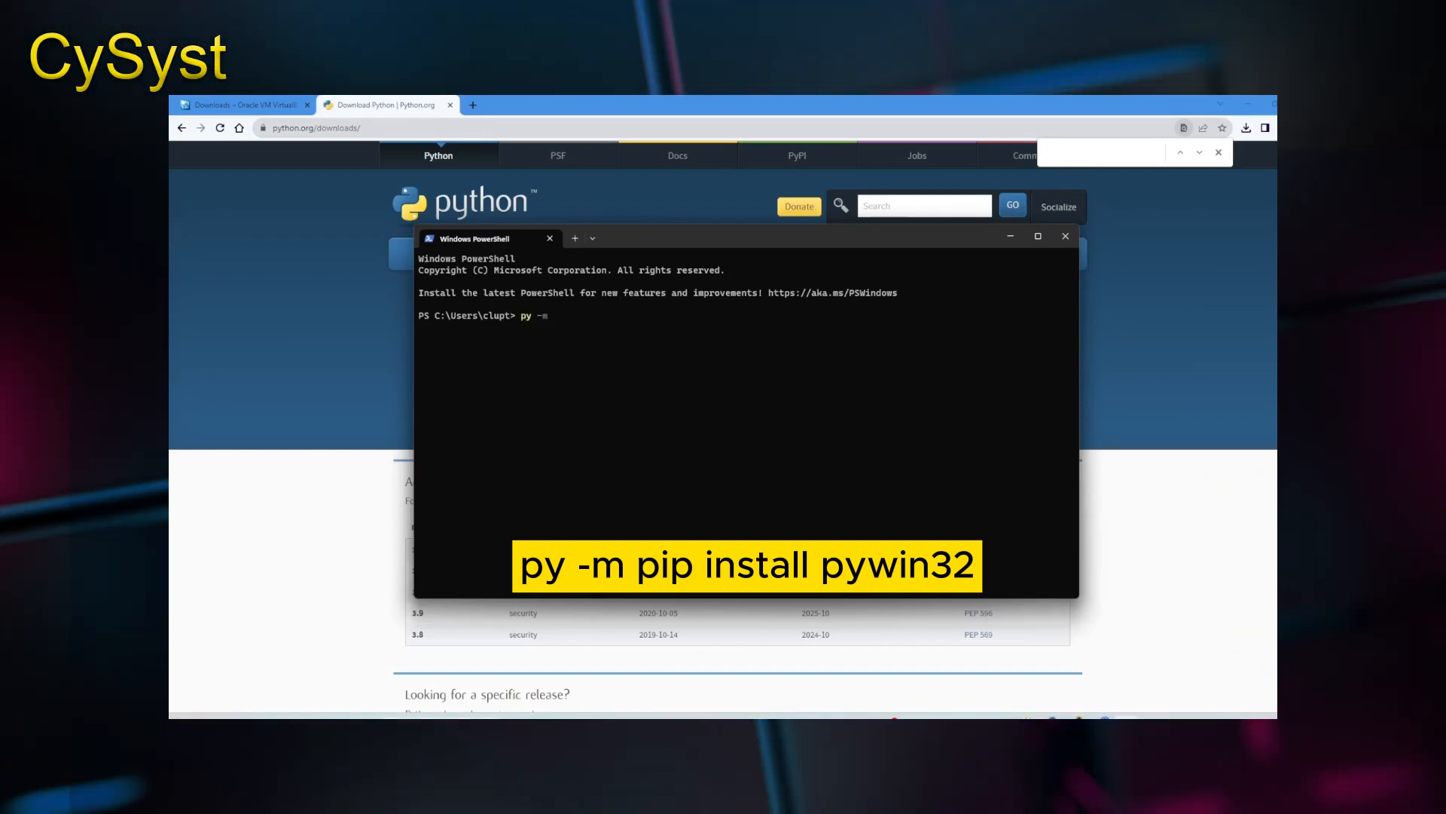
type("pip")
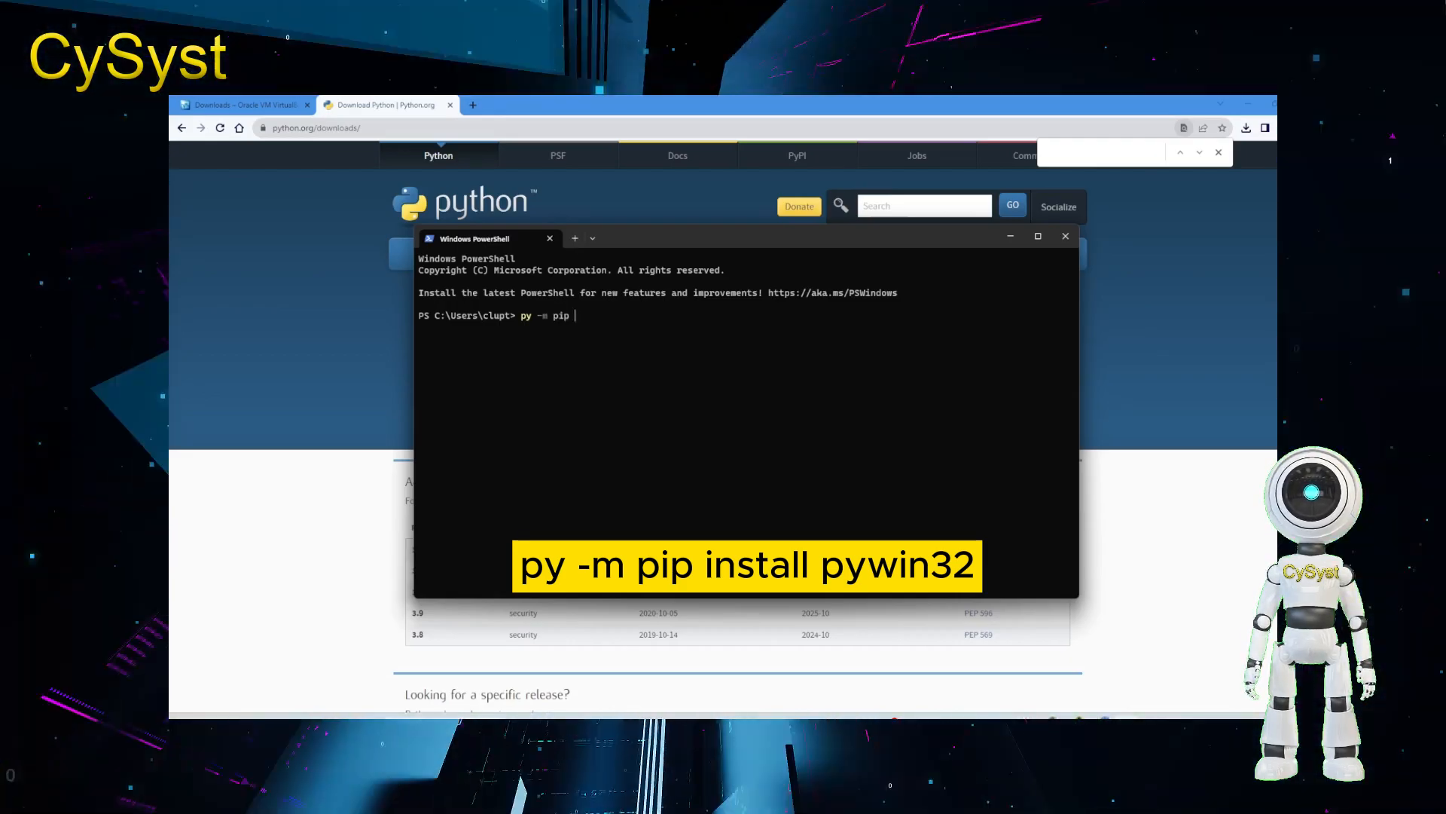
type("install")
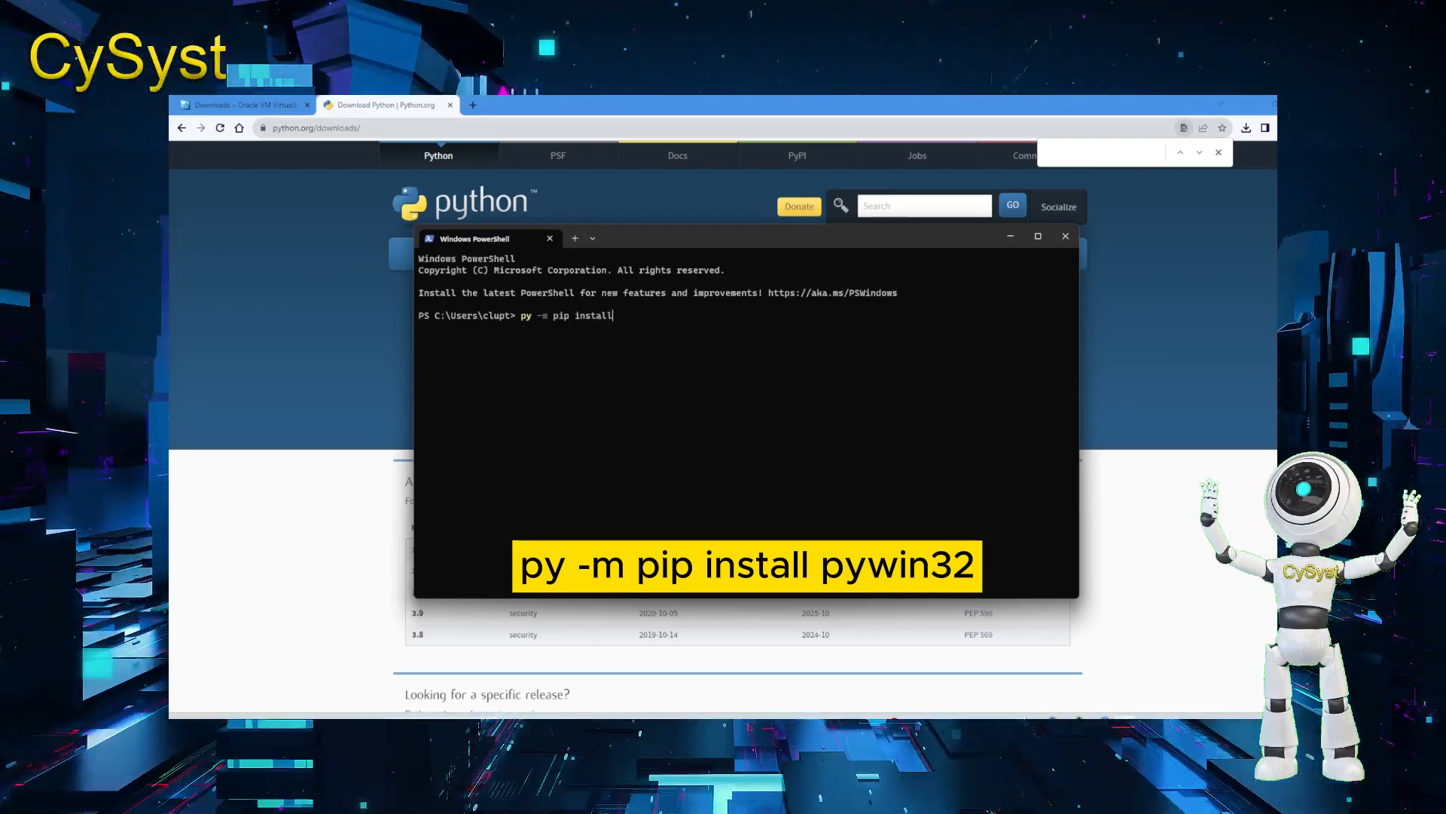
type("p")
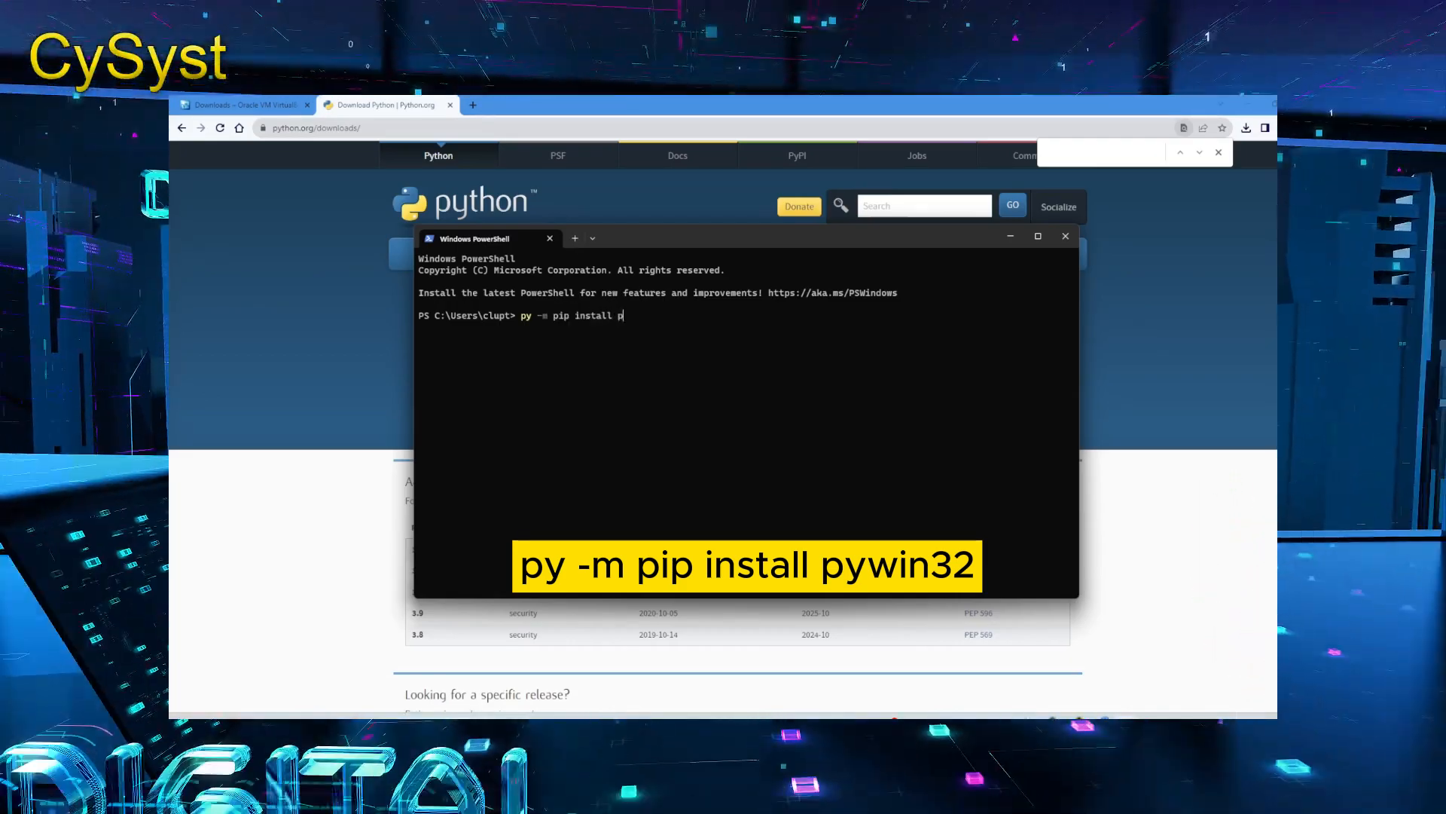
type("y")
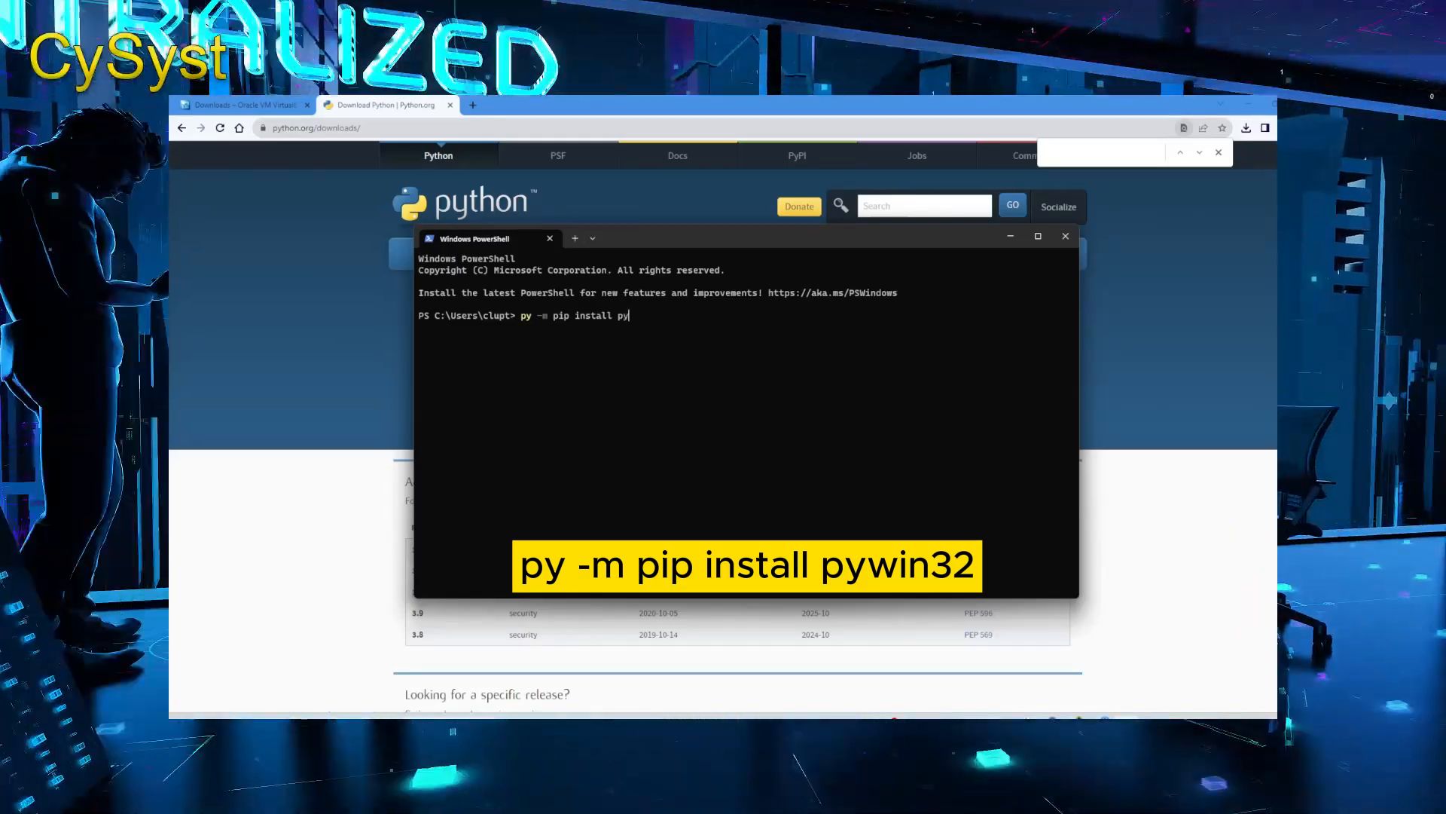
type("win32")
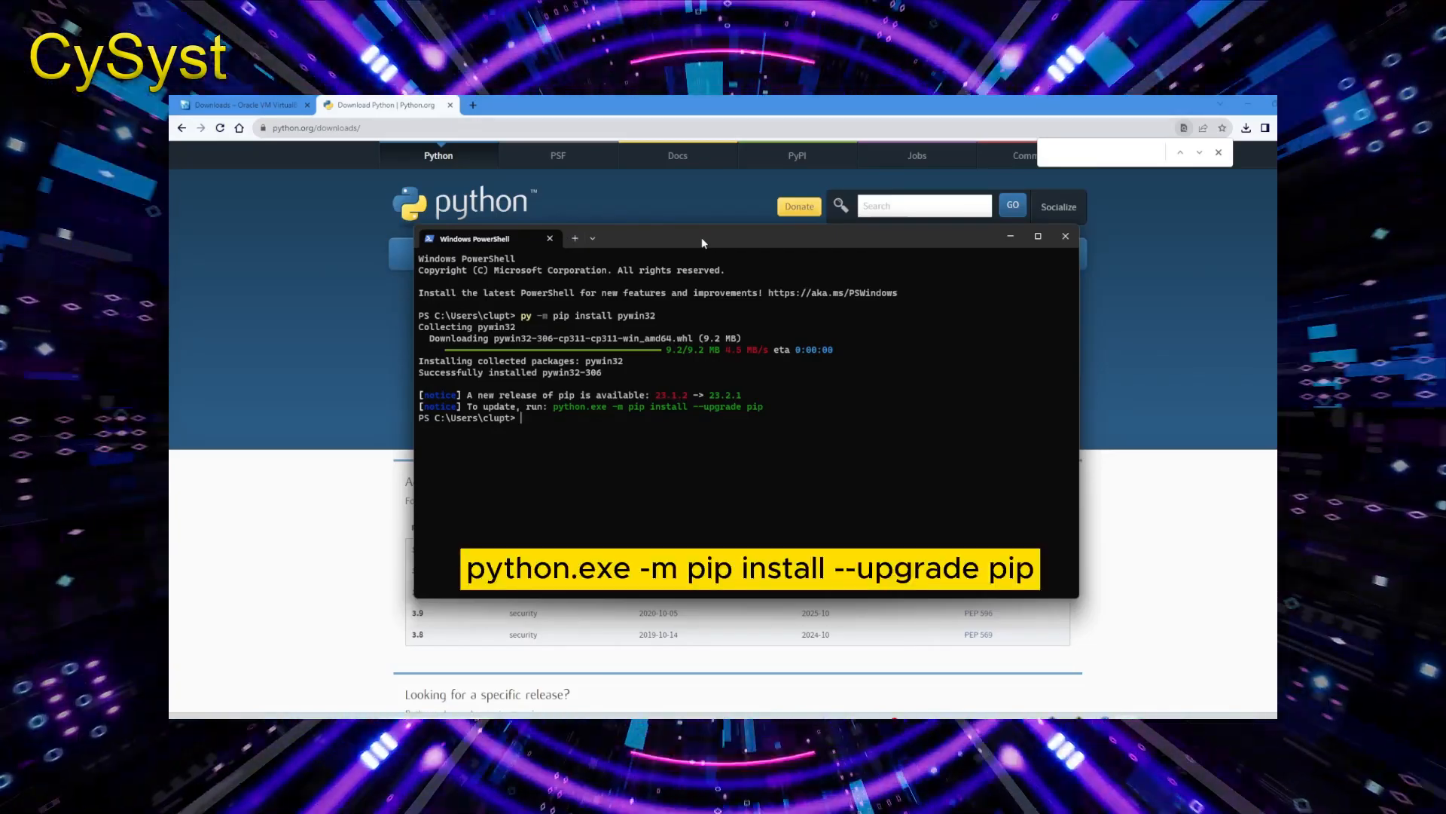
Type 'python.exe' as the start of the pip upgrade command
type("python")
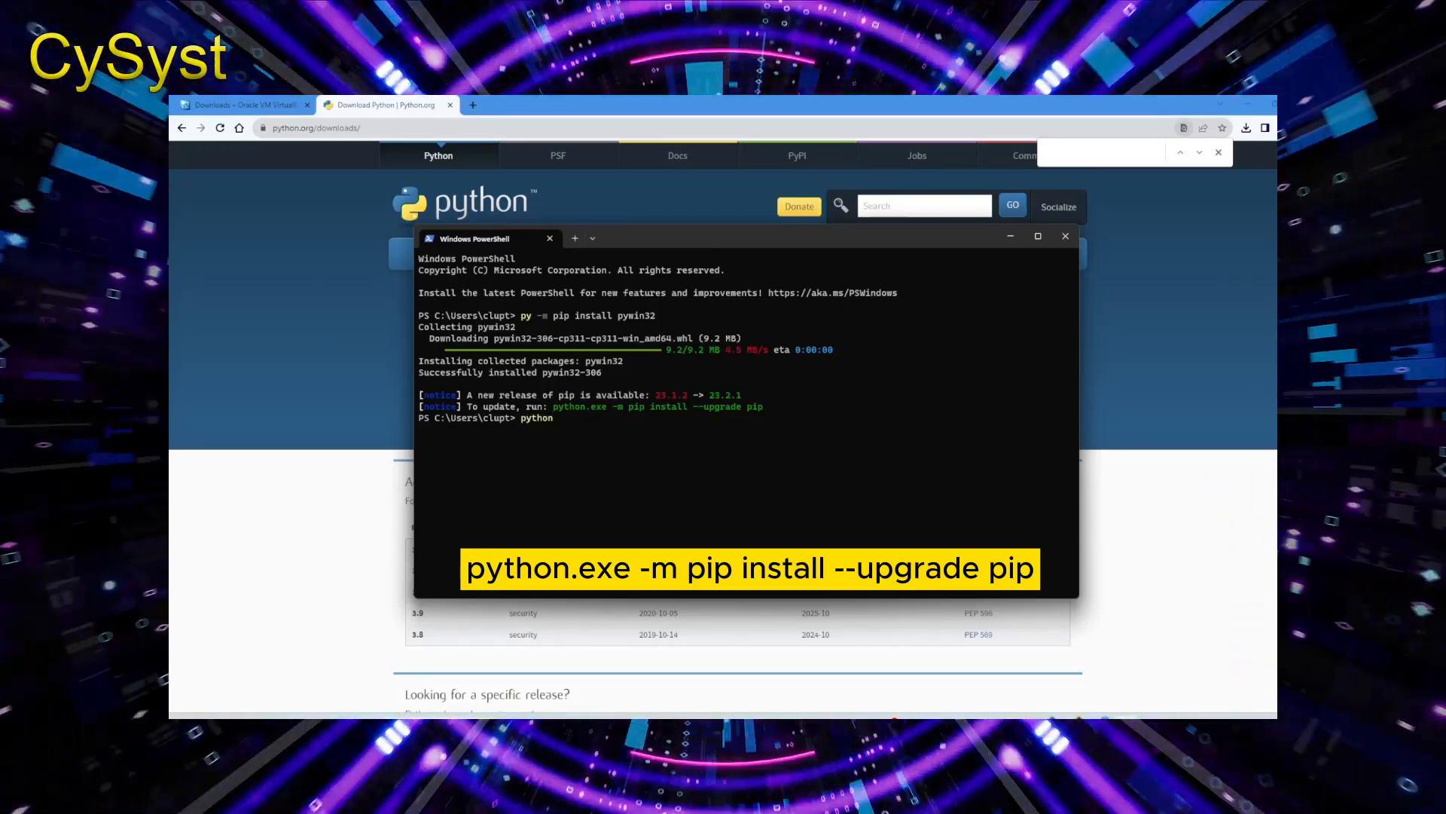
type(".exe")
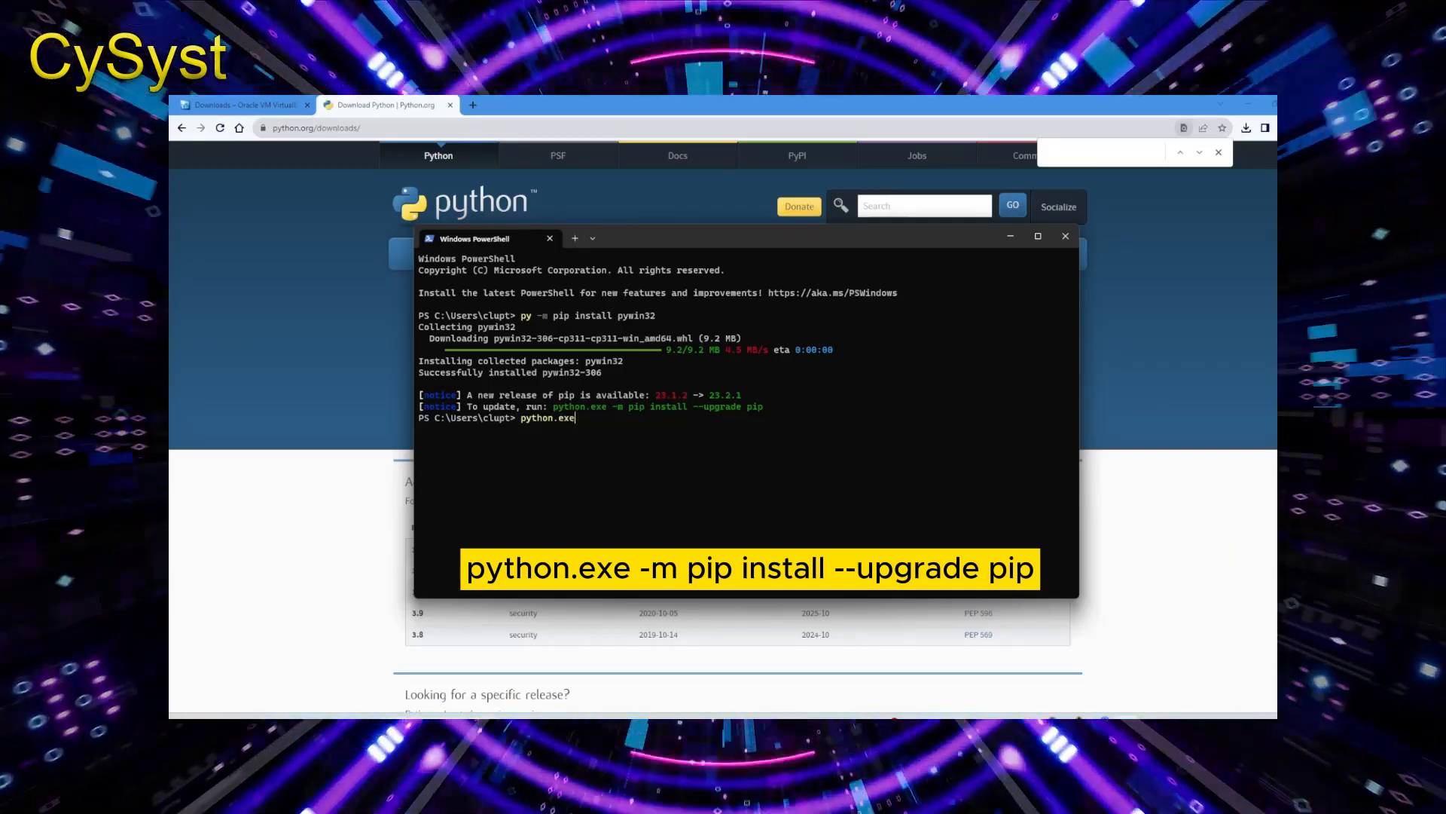